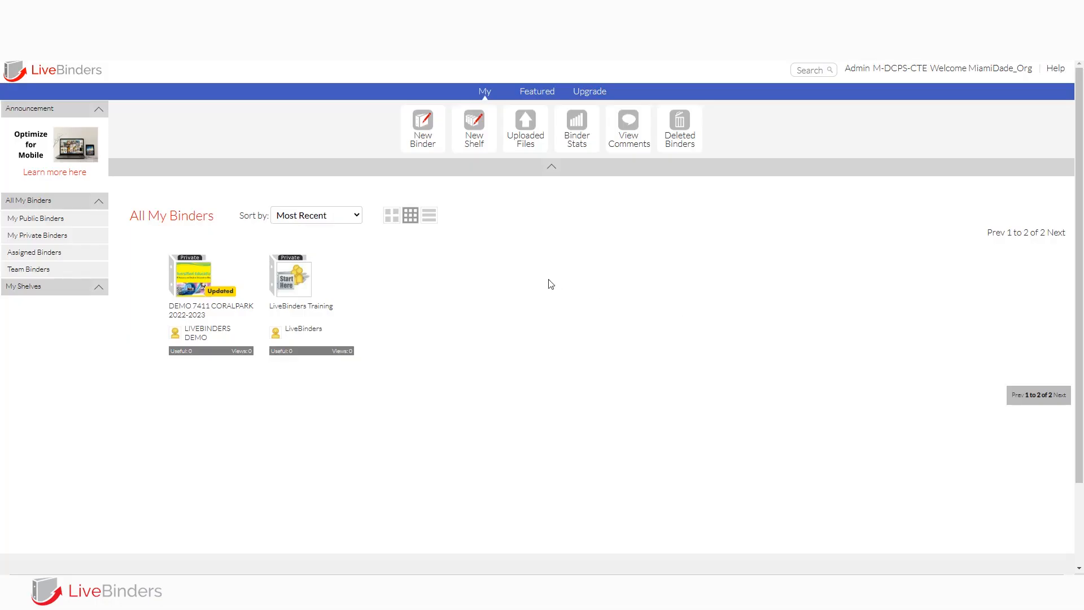
pyautogui.moveTo(476, 267)
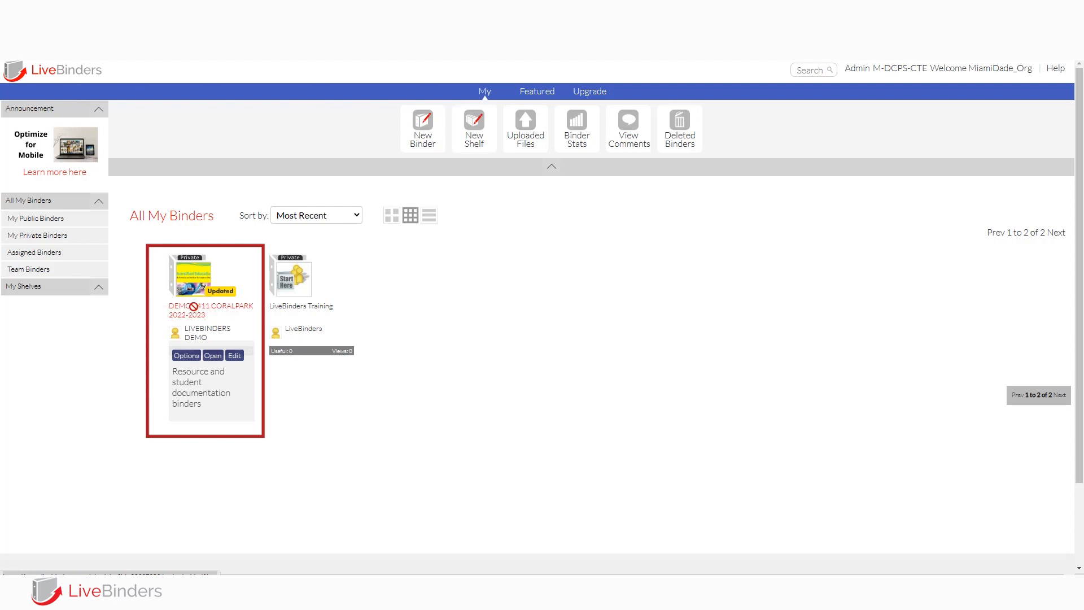
# Open the DEMO 7411 CORALPARK 2022-2023 binder from All My Binders.
pyautogui.click(212, 354)
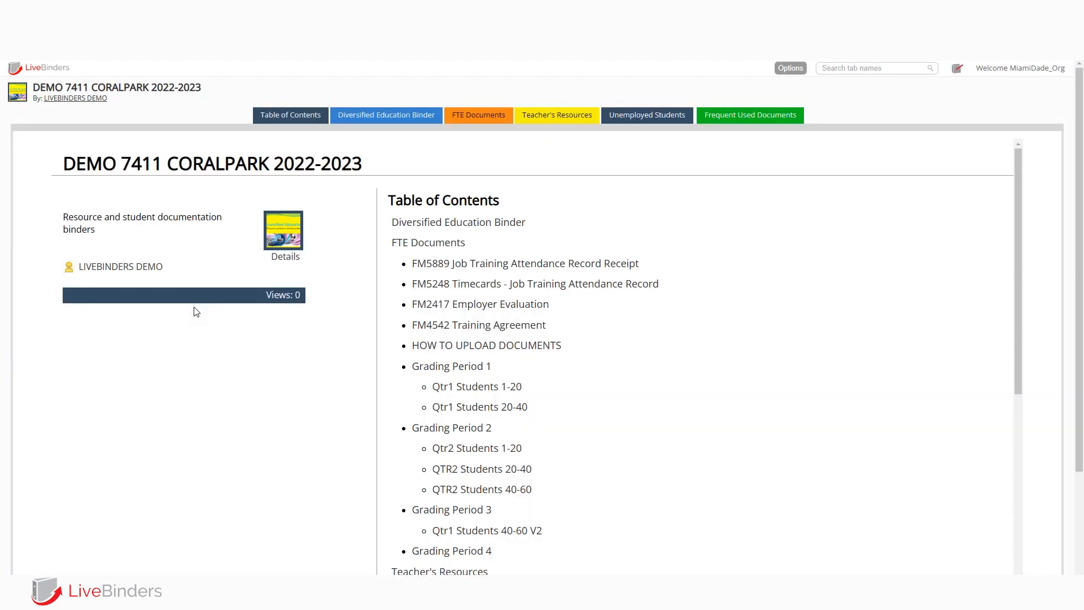
pyautogui.moveTo(1009, 226)
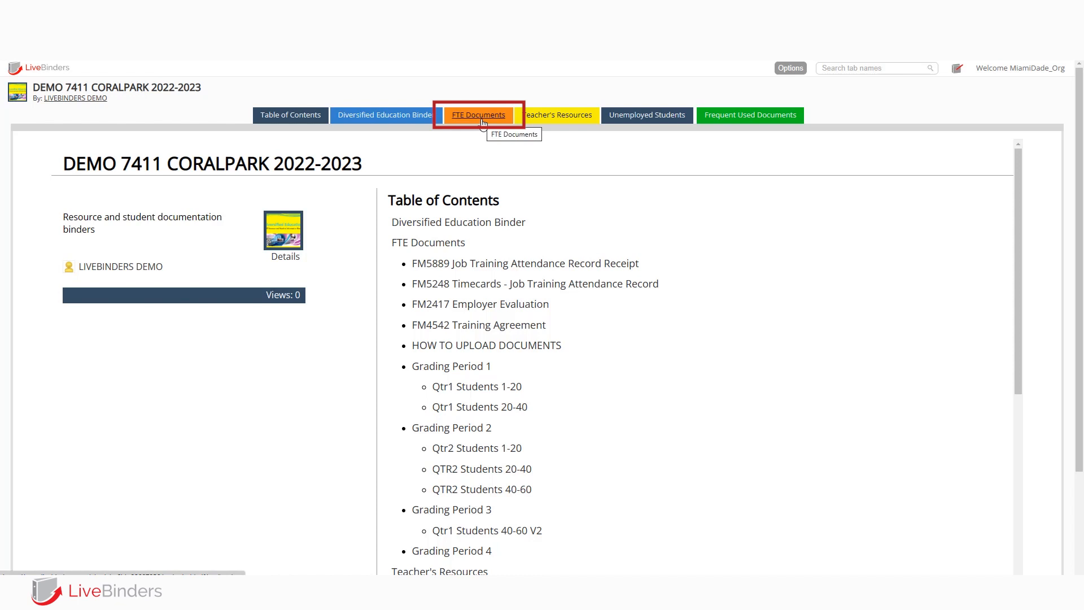
pyautogui.moveTo(750, 115)
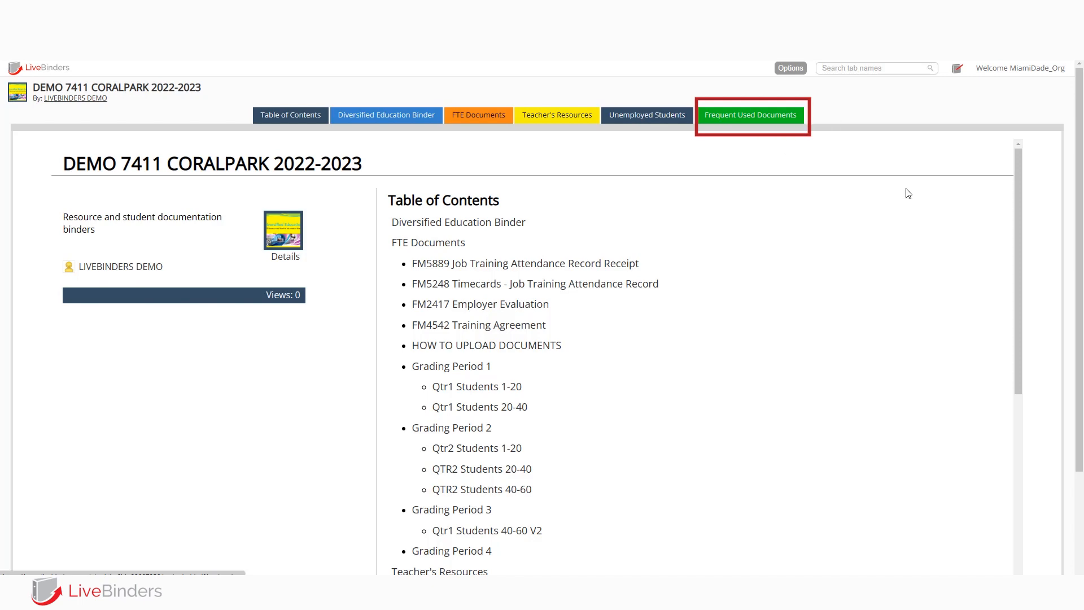
pyautogui.scroll(-3)
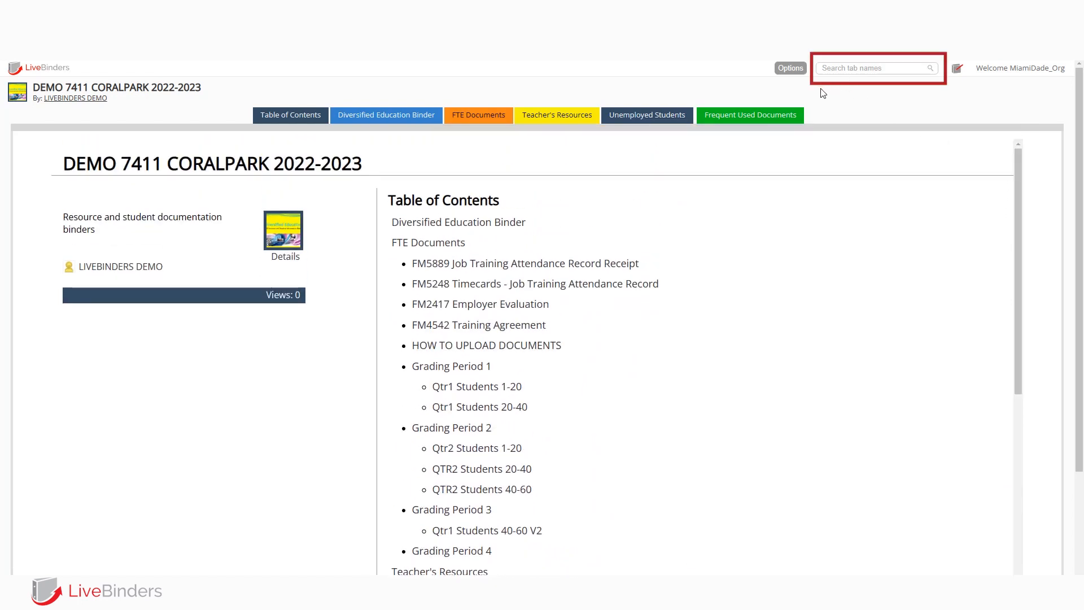
pyautogui.click(874, 67)
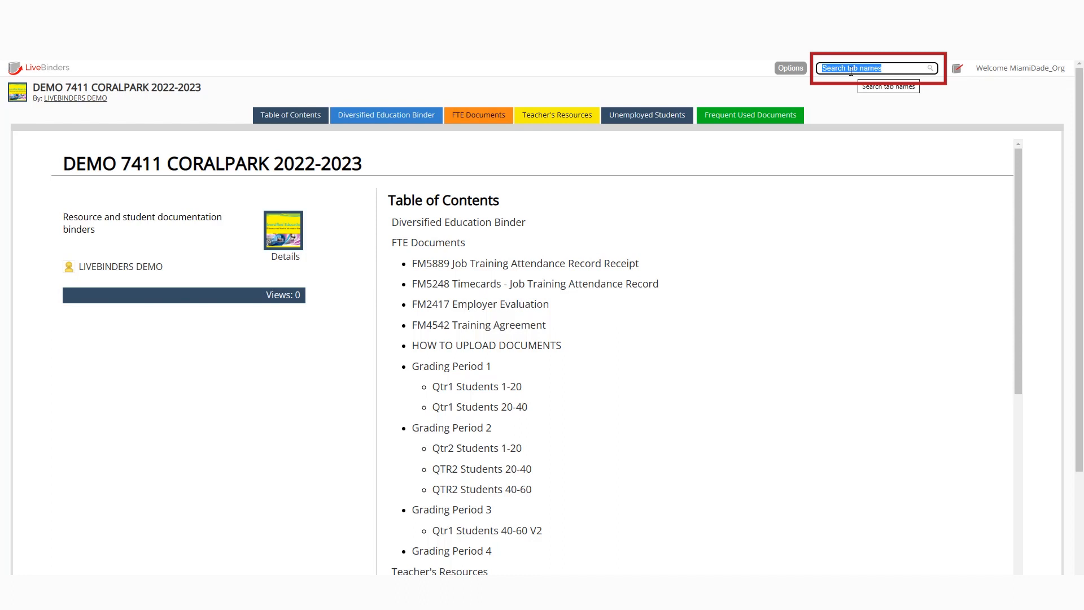
pyautogui.moveTo(846, 122)
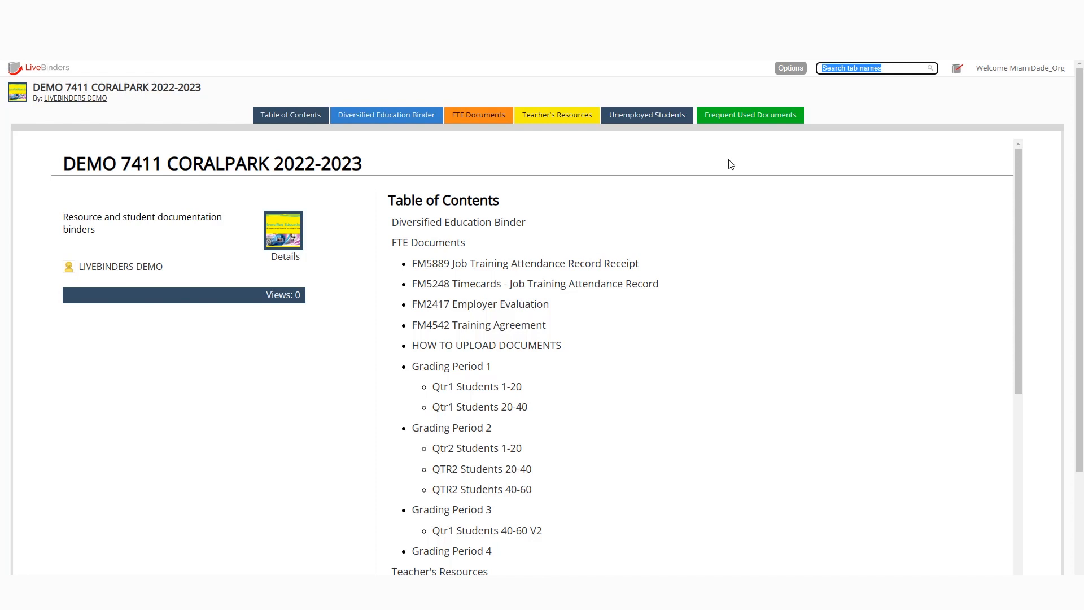
pyautogui.moveTo(750, 129)
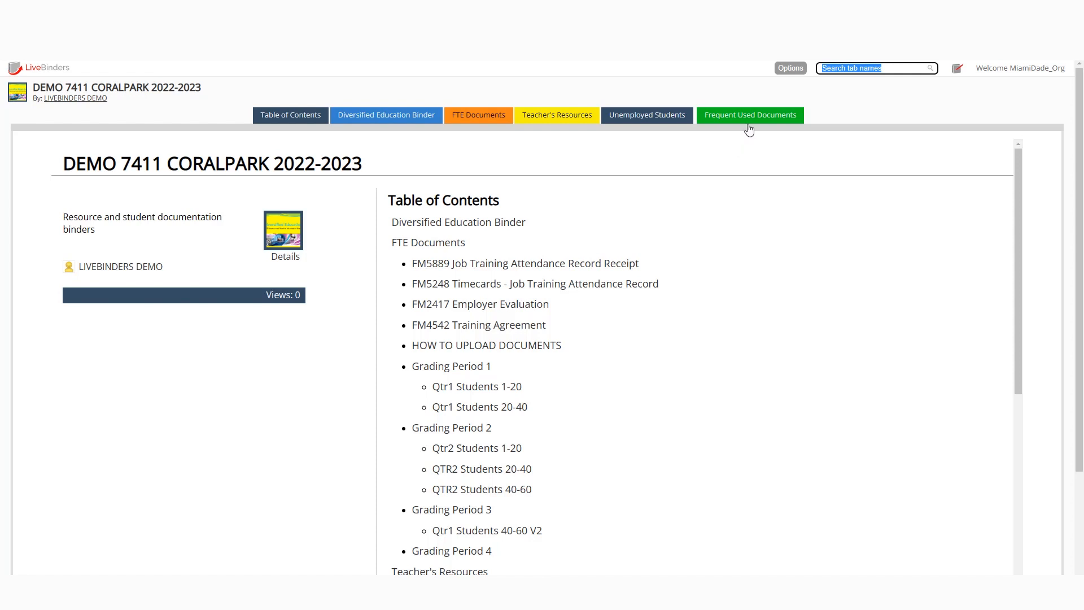
# Show the FM7849 Internal OJT Audit Checklist under Frequent Used Documents and begin saving a copy.
pyautogui.click(750, 115)
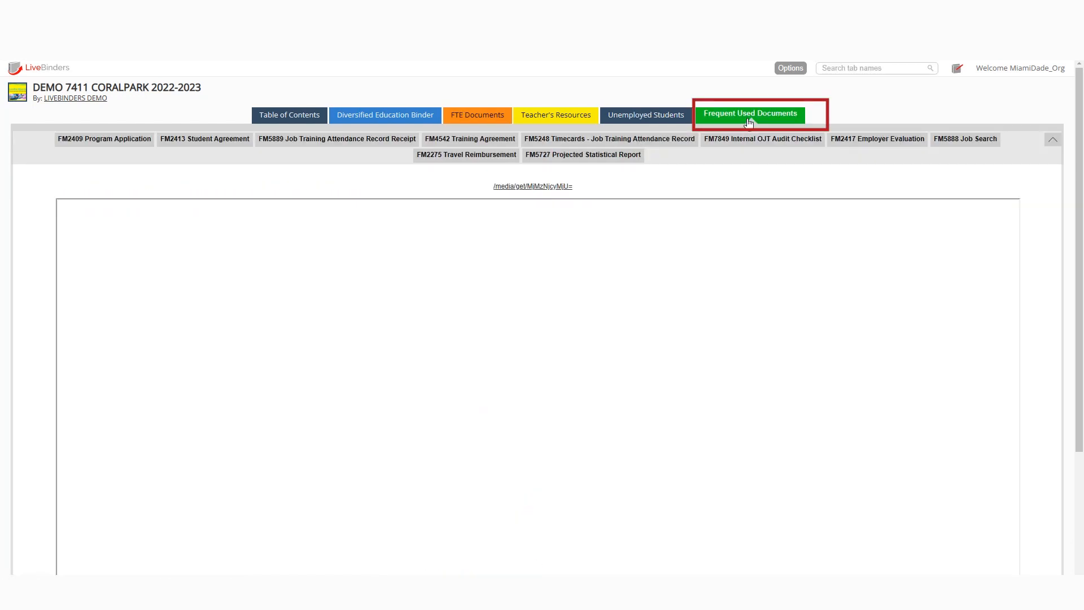
pyautogui.click(750, 113)
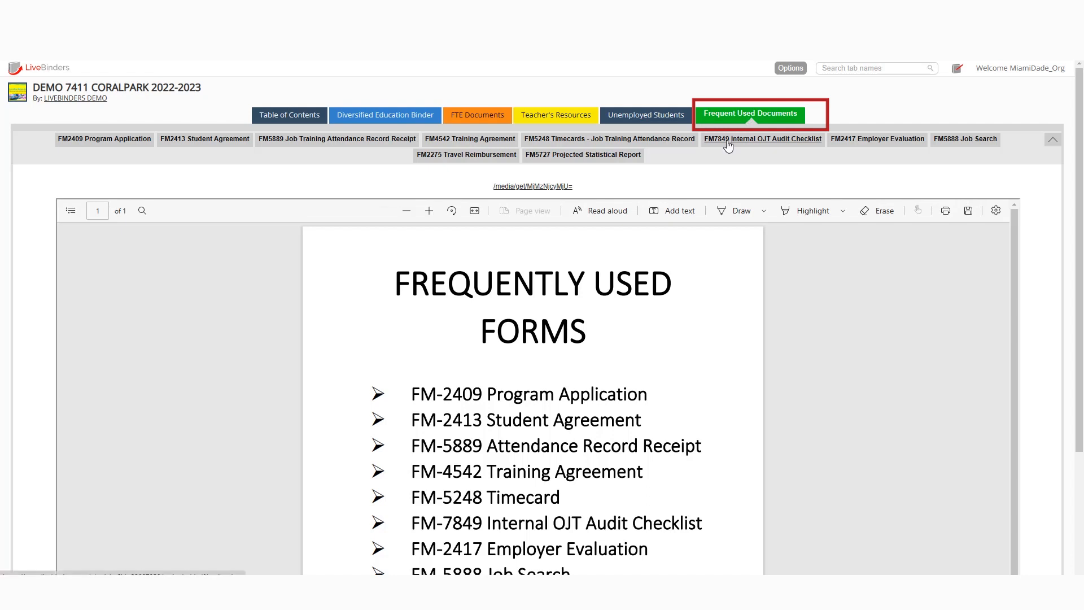
pyautogui.click(761, 138)
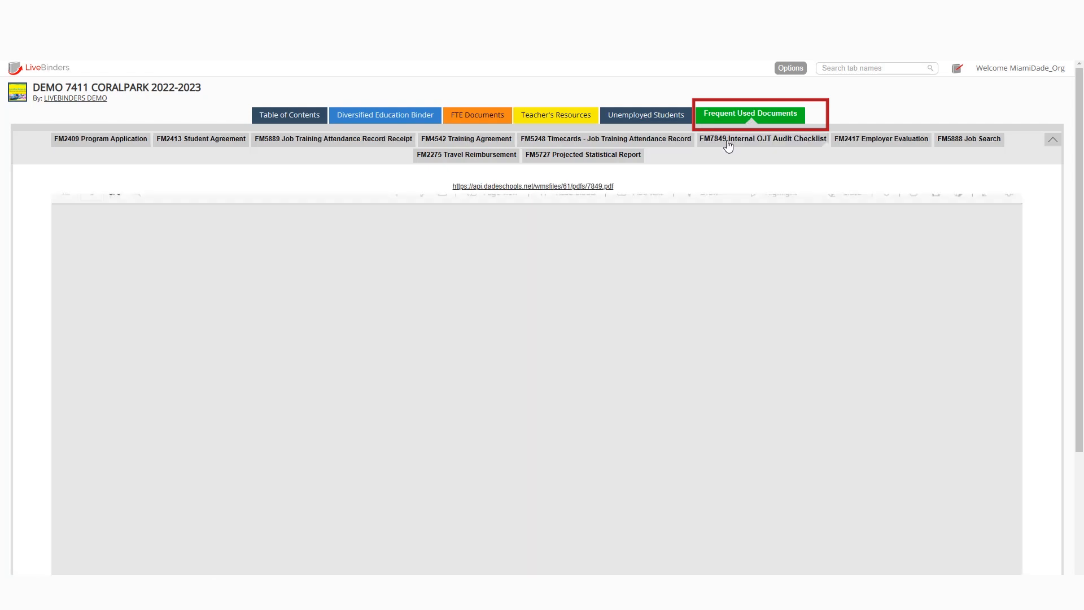
pyautogui.click(761, 138)
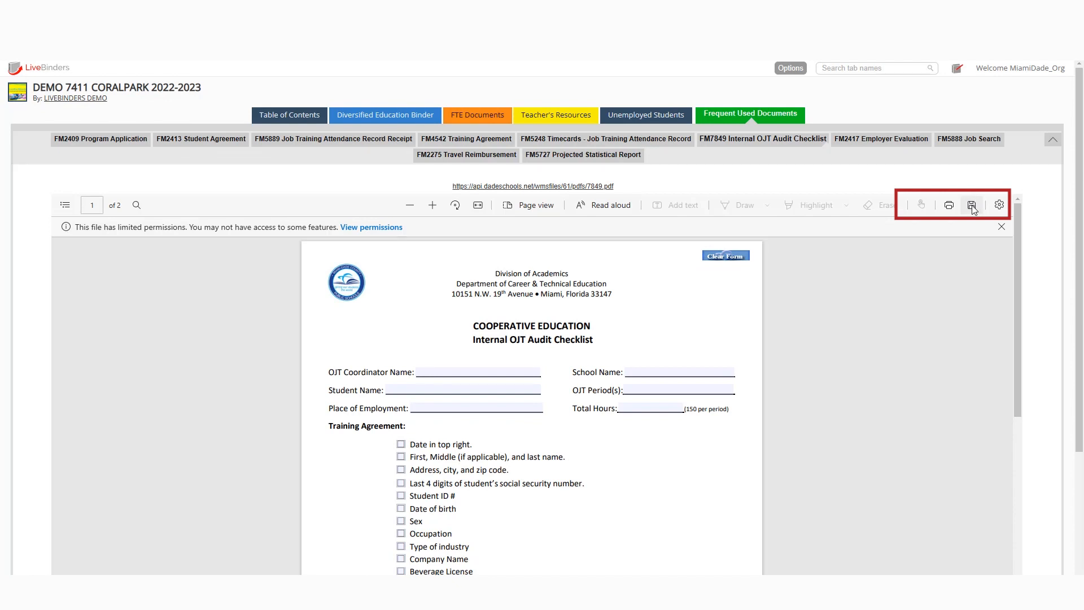
pyautogui.click(971, 204)
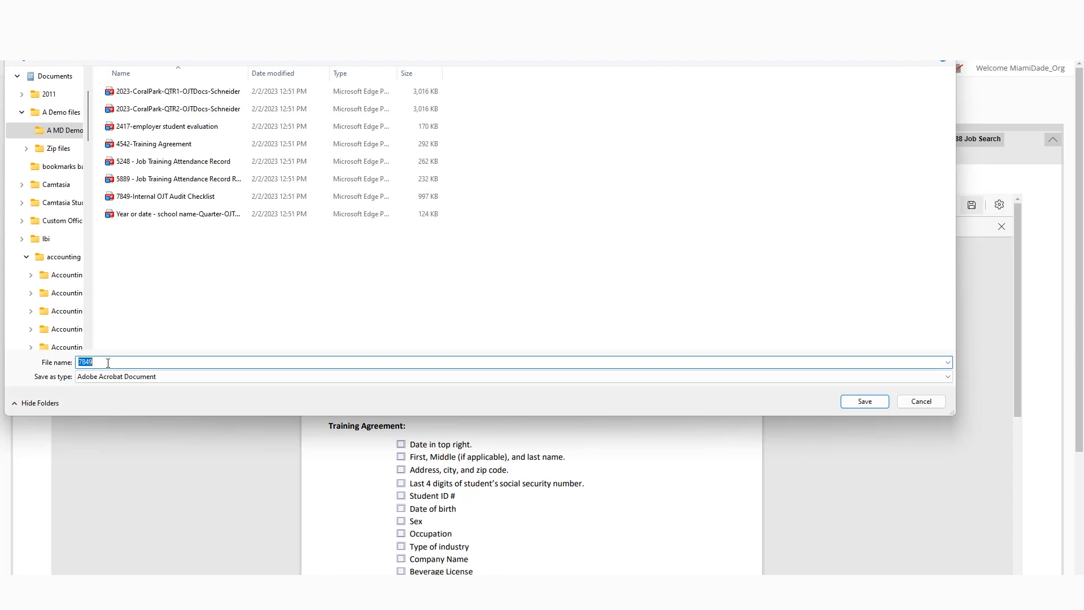
# Save the PDF as '7849-Internal OJT Audit Checklist-2nd copy' in the demo folder.
pyautogui.click(107, 361)
pyautogui.write('-')
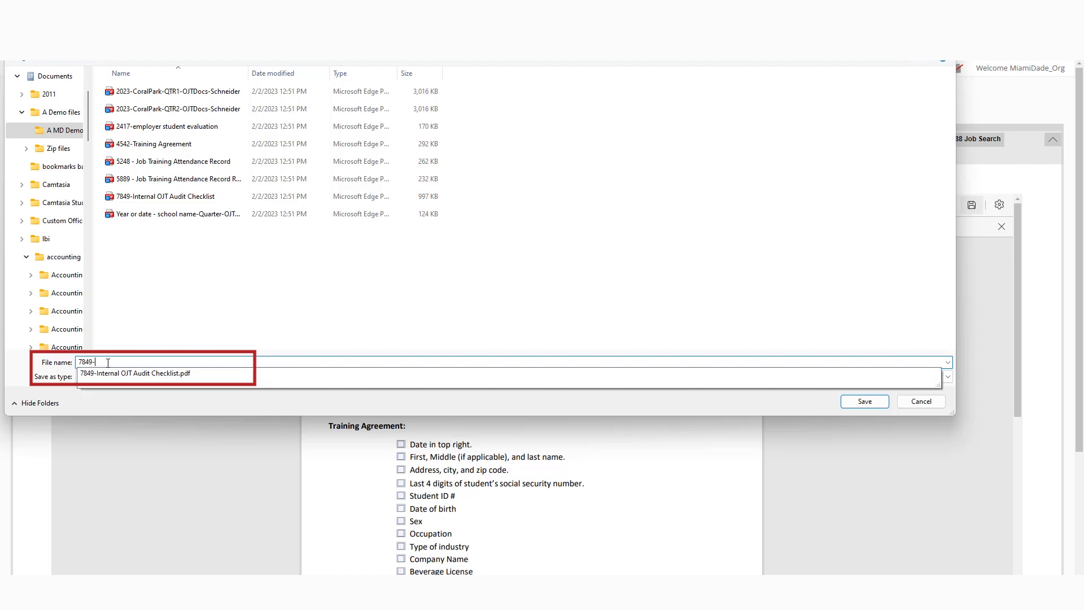
pyautogui.write('In')
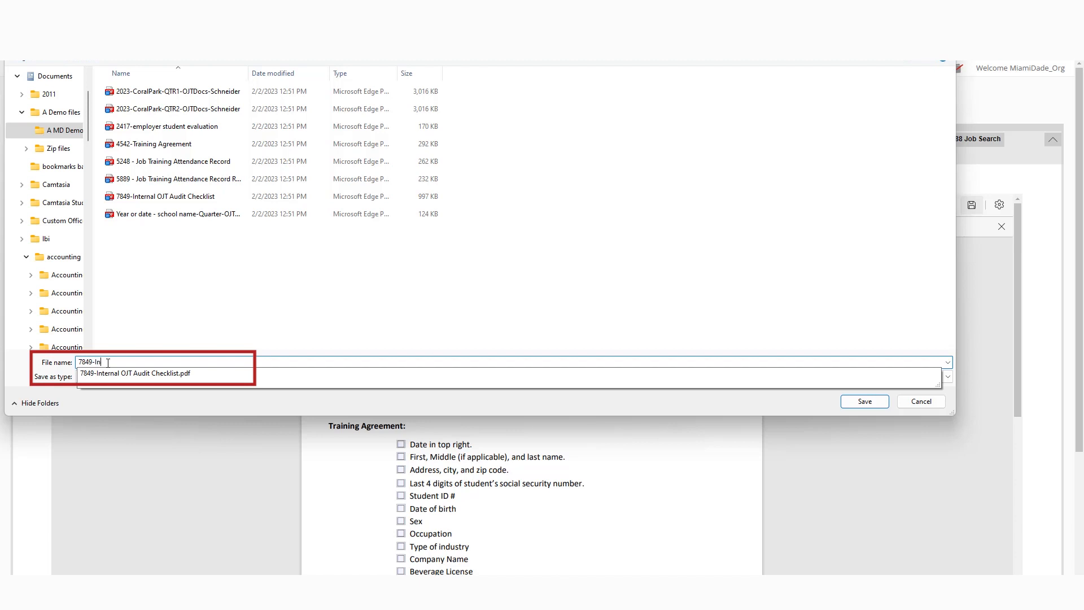
pyautogui.write('ternal')
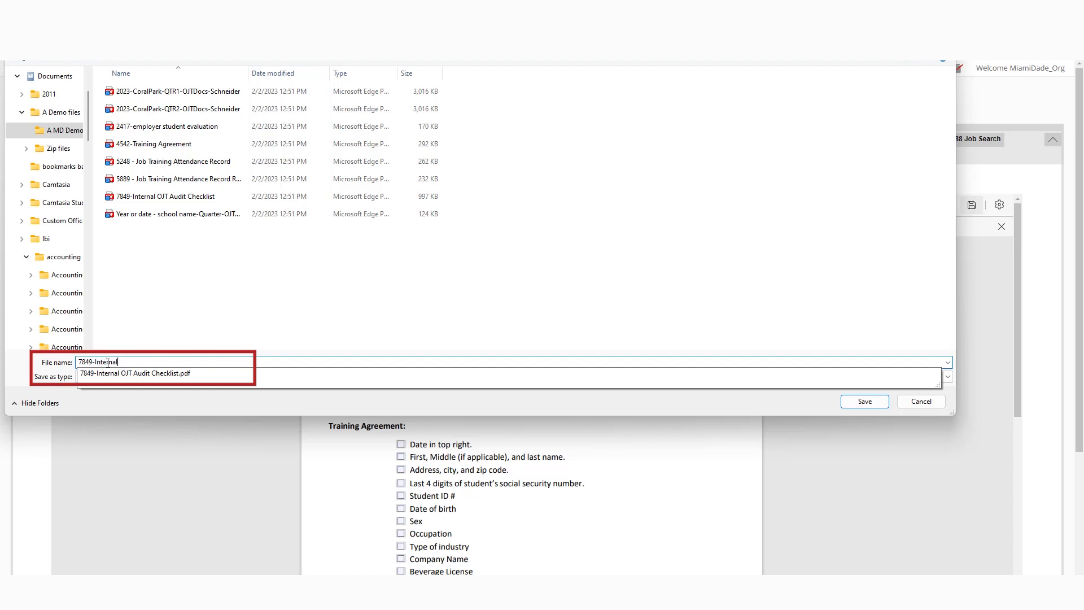
pyautogui.write('OJT Au')
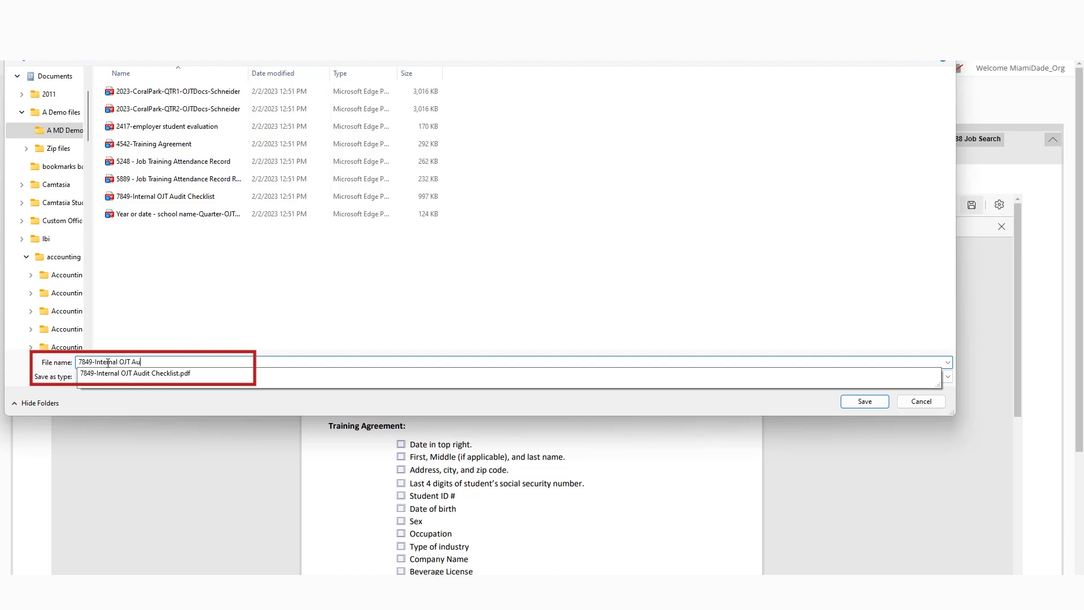
pyautogui.write('dit Checklist-')
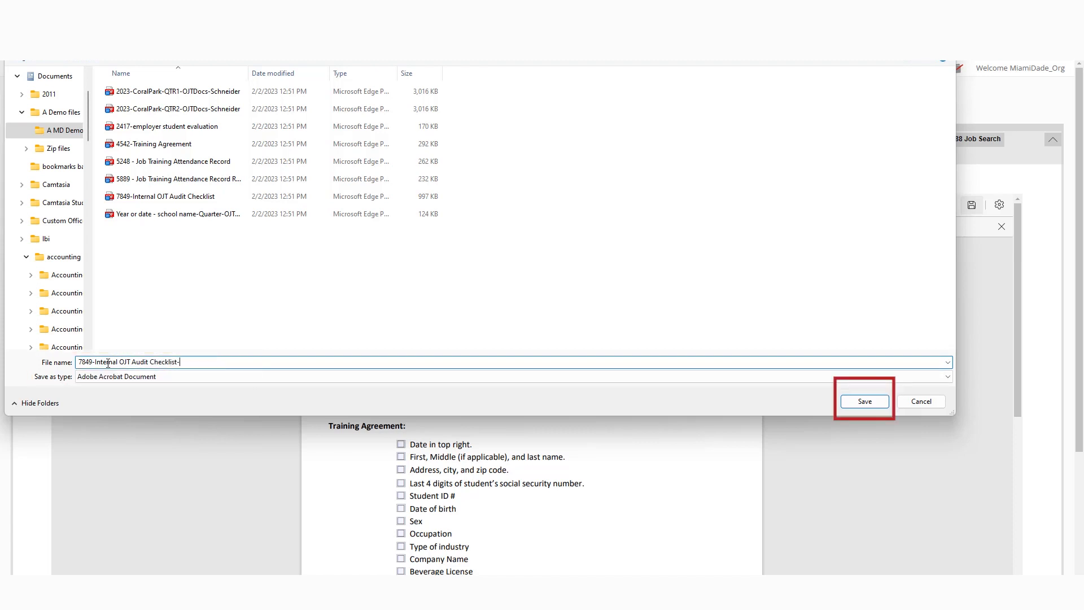
pyautogui.write('2nd copy')
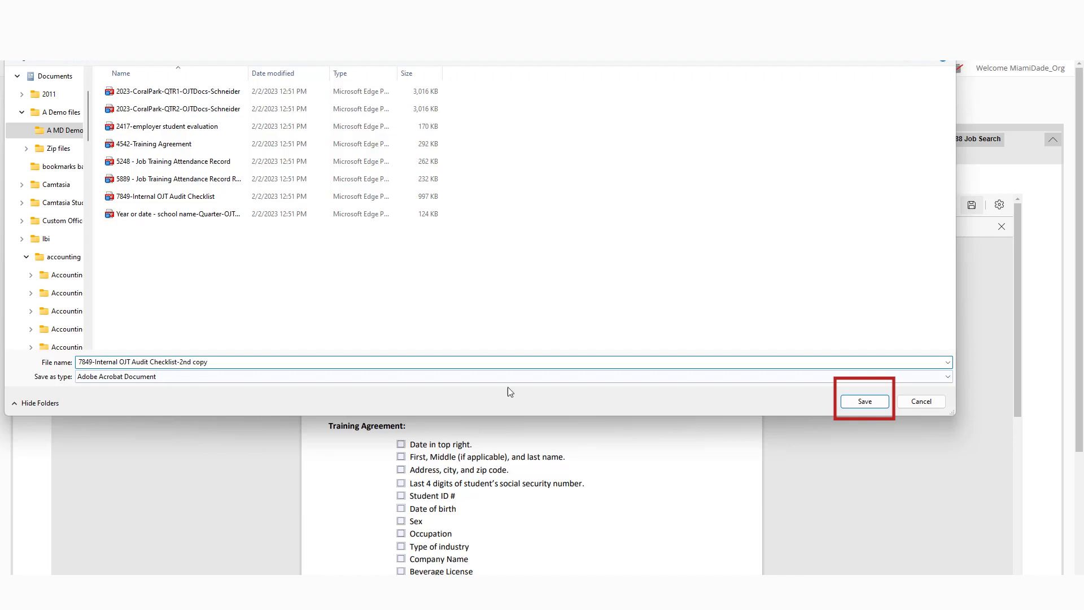
pyautogui.click(864, 400)
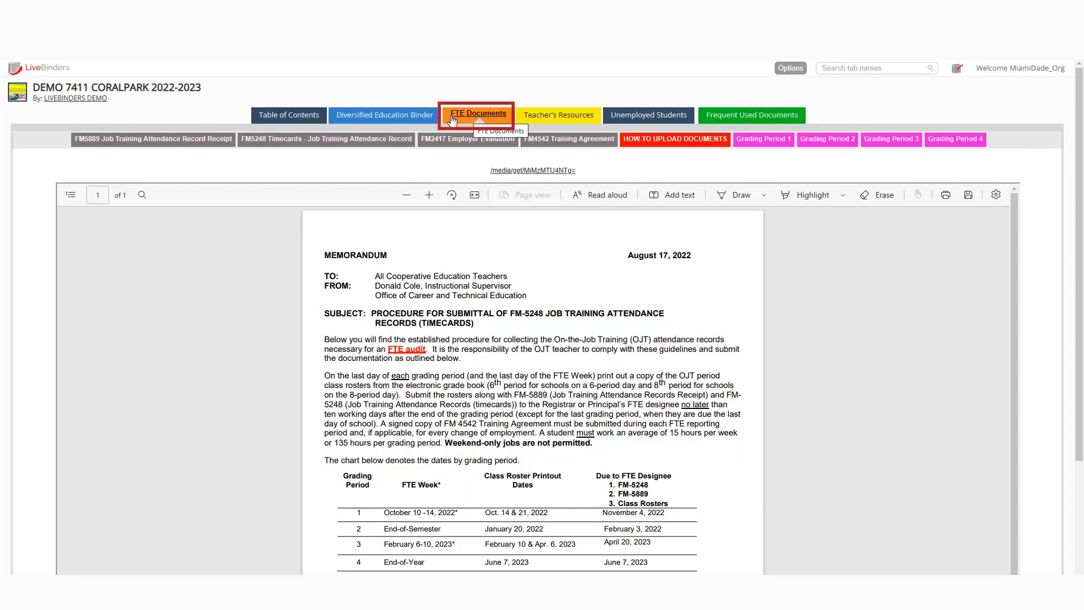
# Browse FTE Documents forms FM5889, FM2417 and FM4542, then begin saving the Training Agreement form.
pyautogui.click(751, 115)
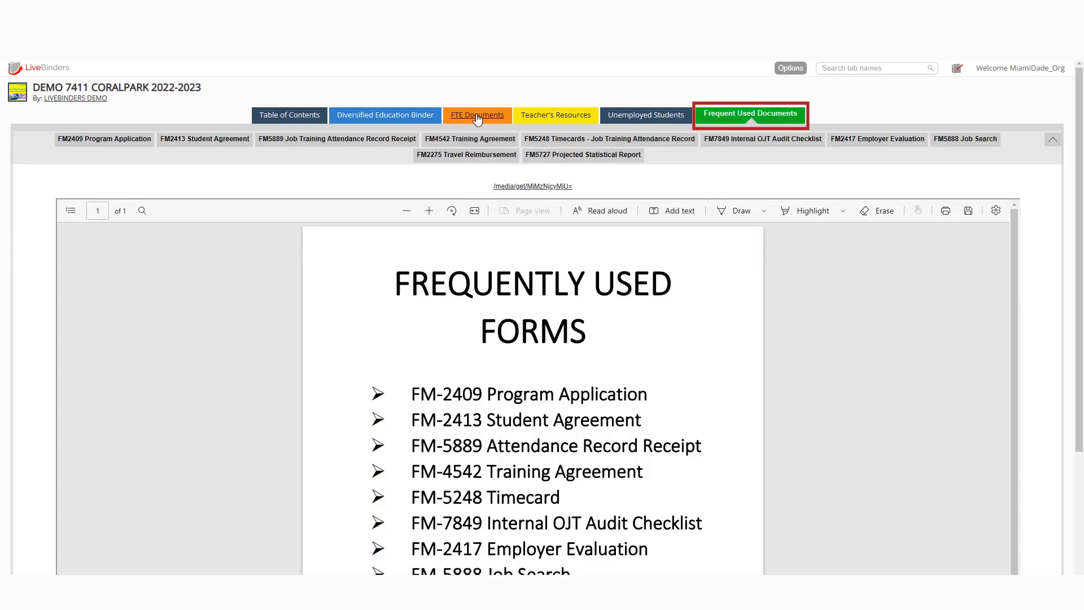
pyautogui.click(477, 115)
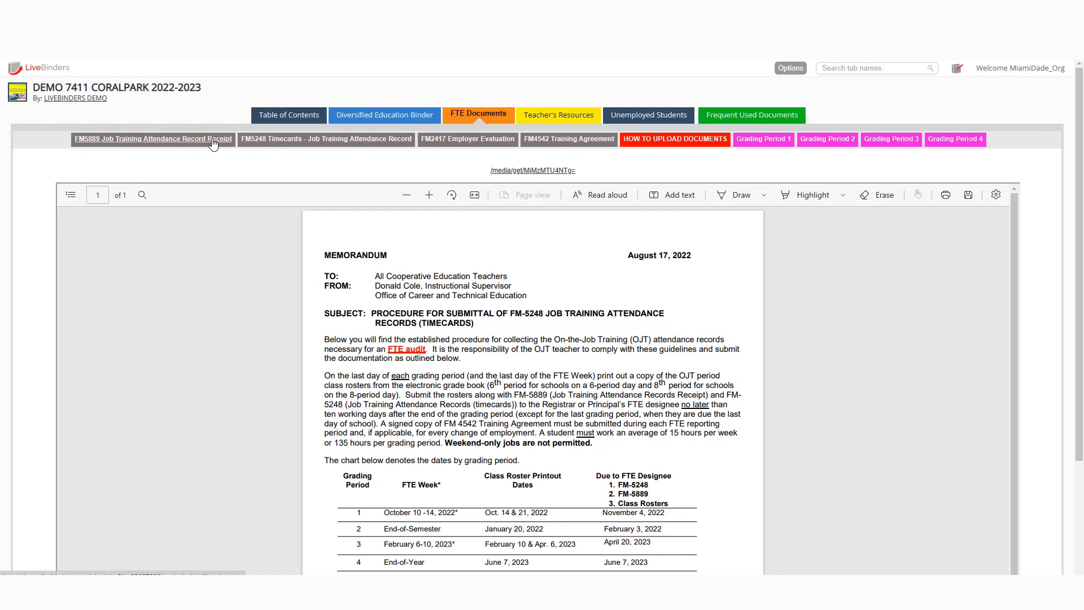
pyautogui.click(150, 138)
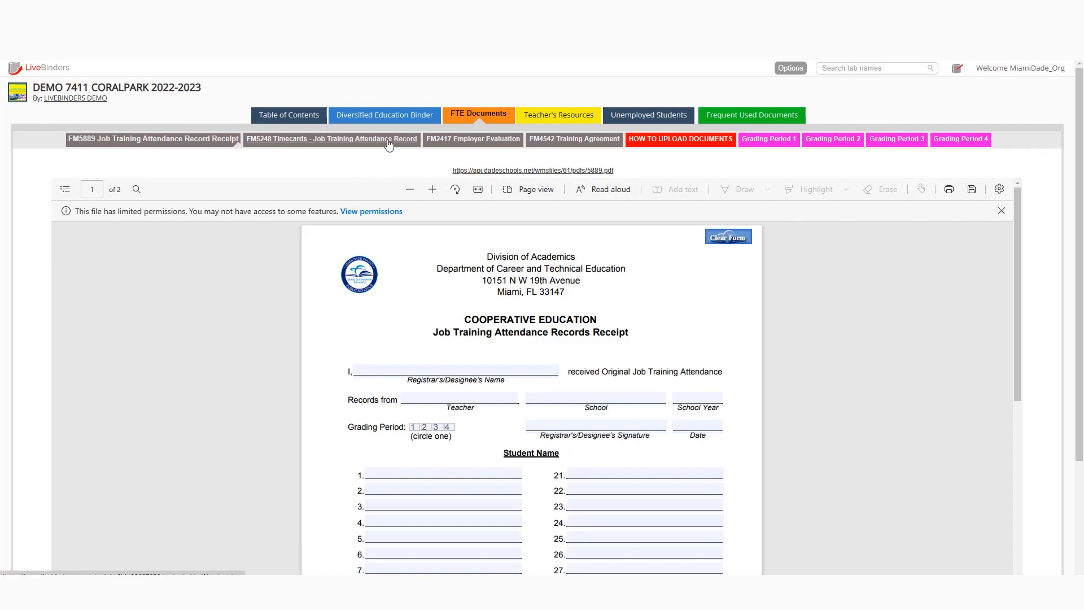
pyautogui.click(469, 138)
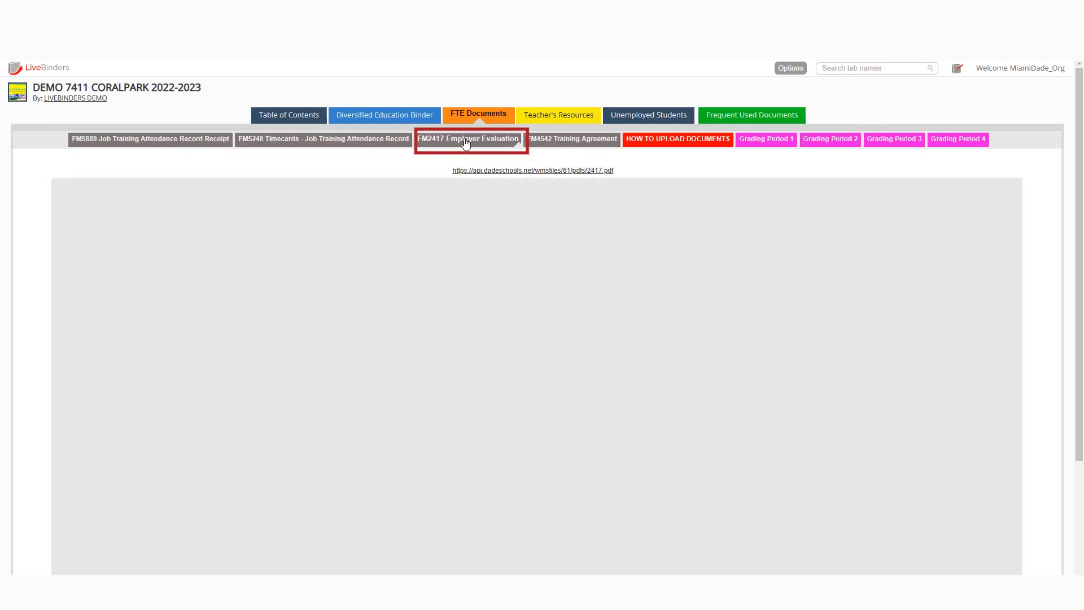
pyautogui.click(568, 139)
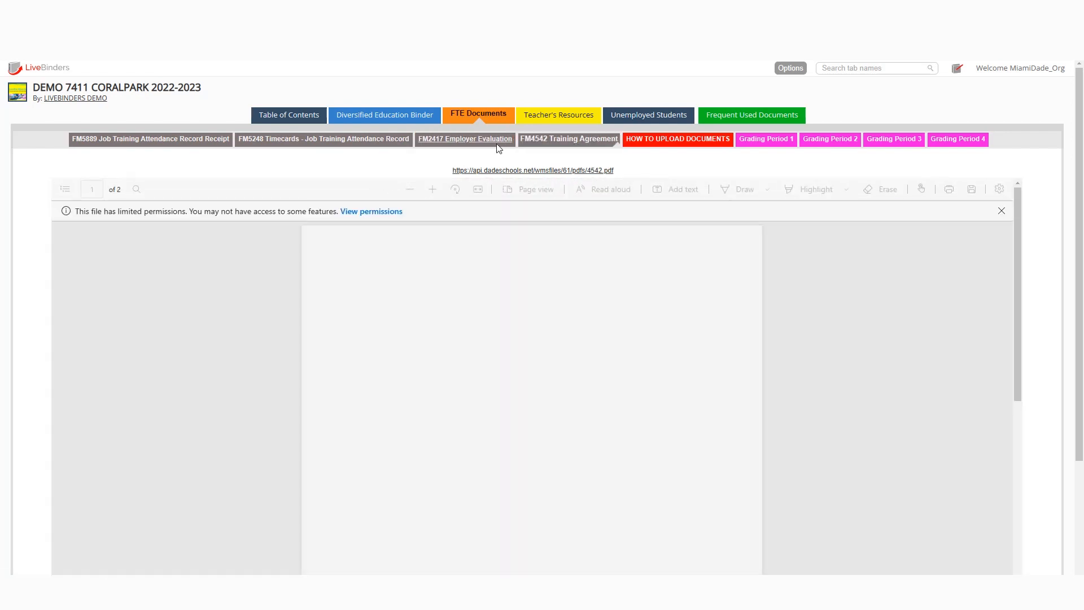
pyautogui.click(568, 139)
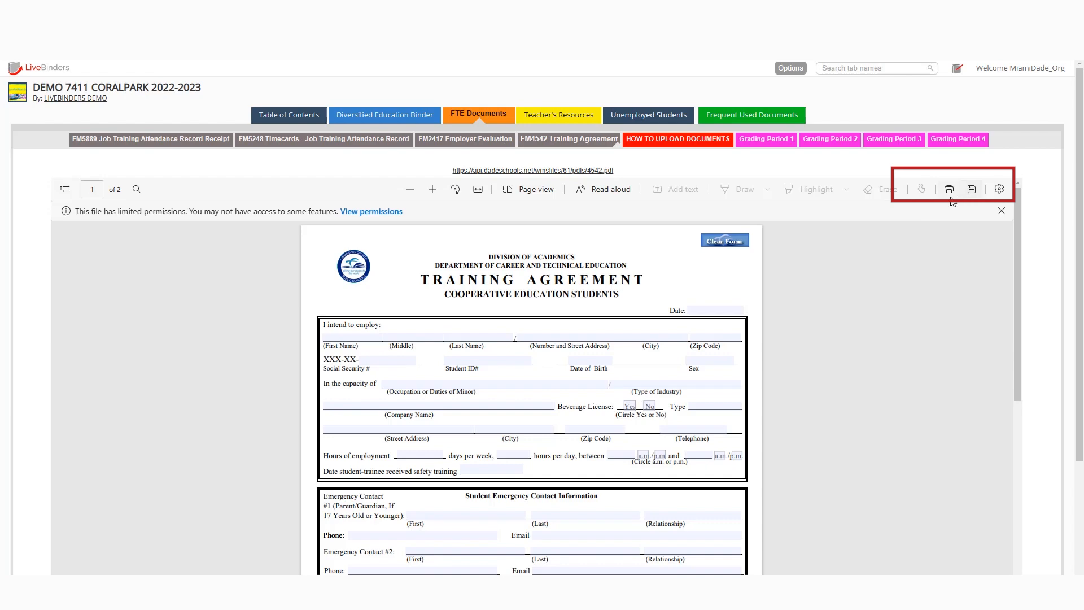
pyautogui.click(568, 139)
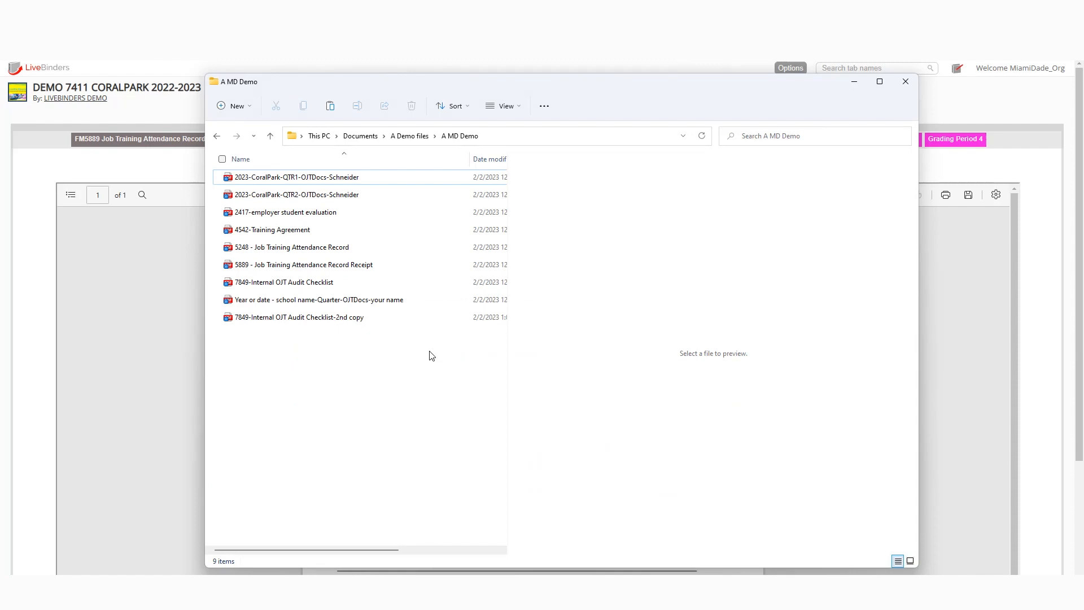
pyautogui.moveTo(350, 228)
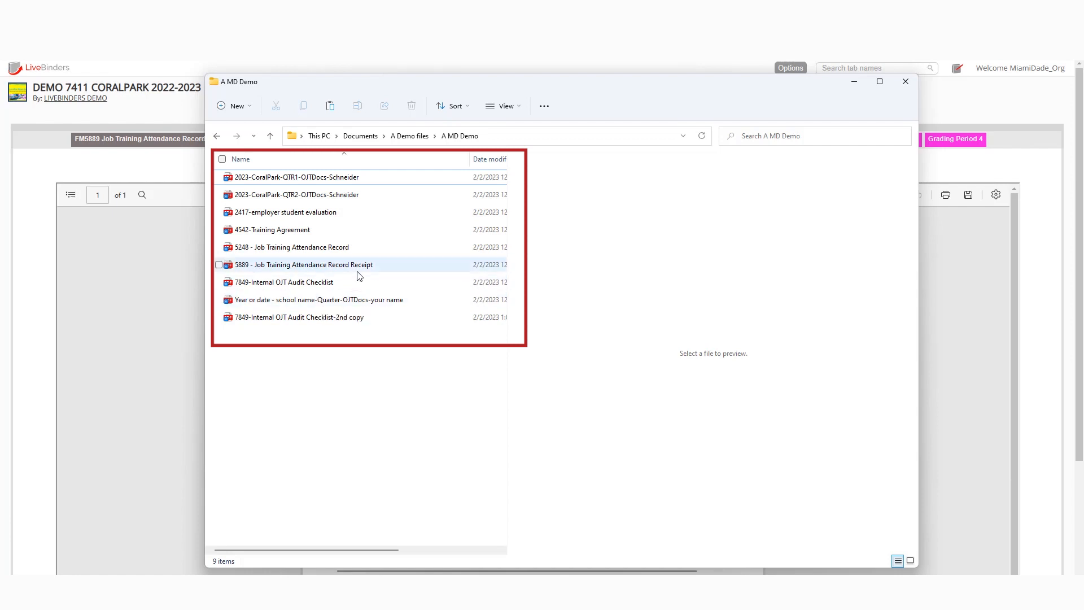
pyautogui.click(296, 177)
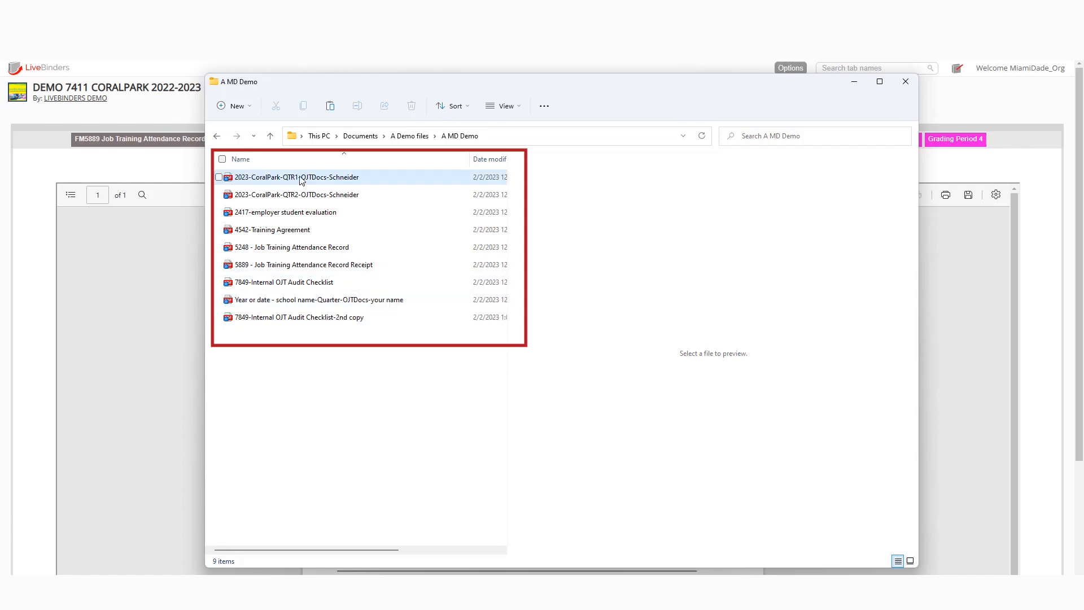
pyautogui.moveTo(296, 177)
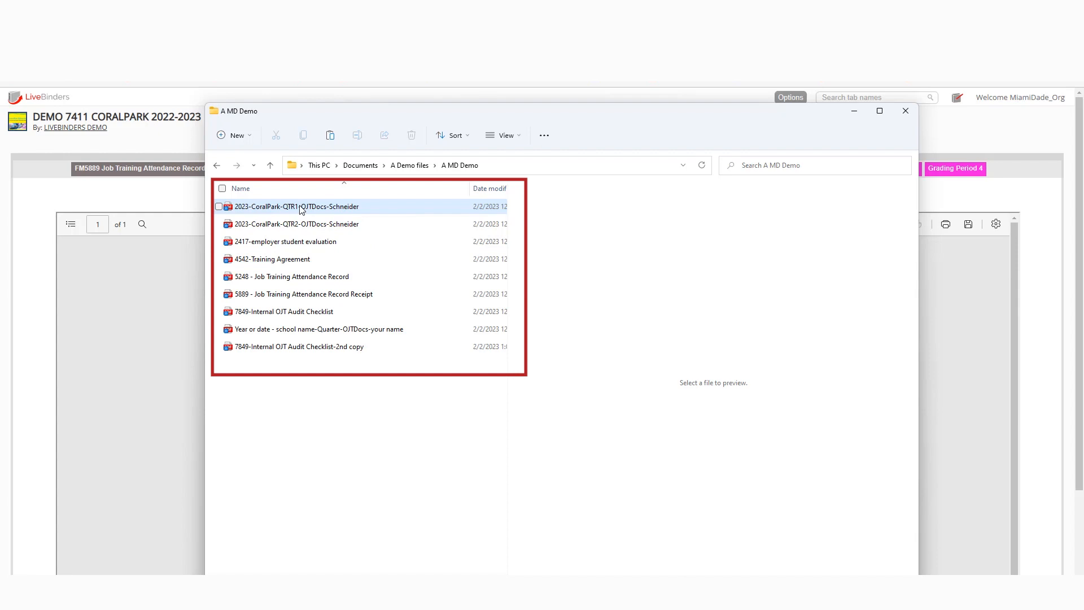
# Start renaming the 2023-CoralPark-QTR1 OJT docs file, inserting 'Student' before the last name.
pyautogui.click(297, 224)
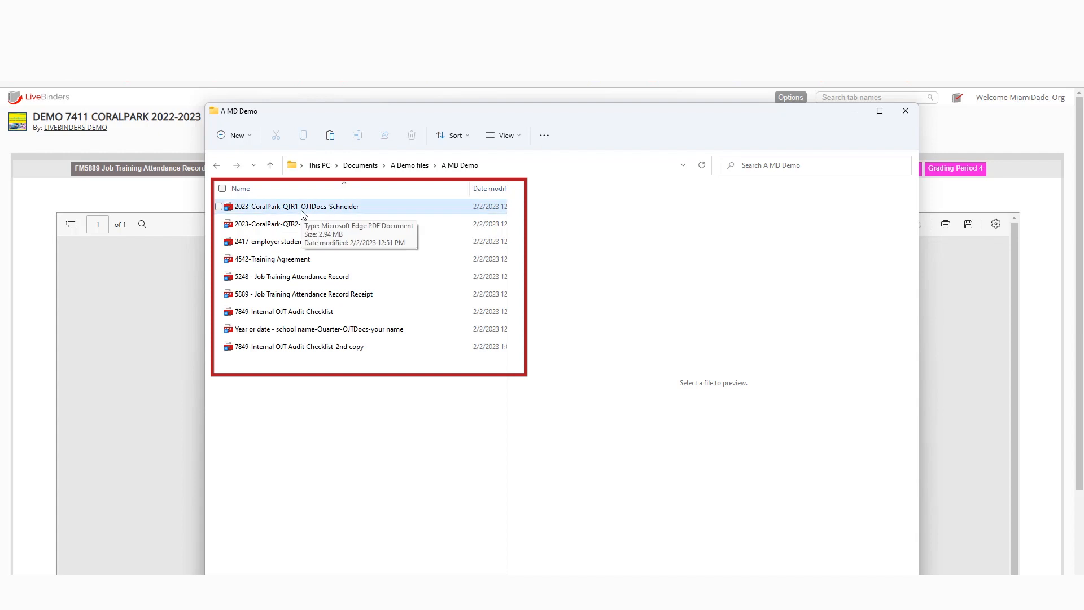
pyautogui.moveTo(316, 216)
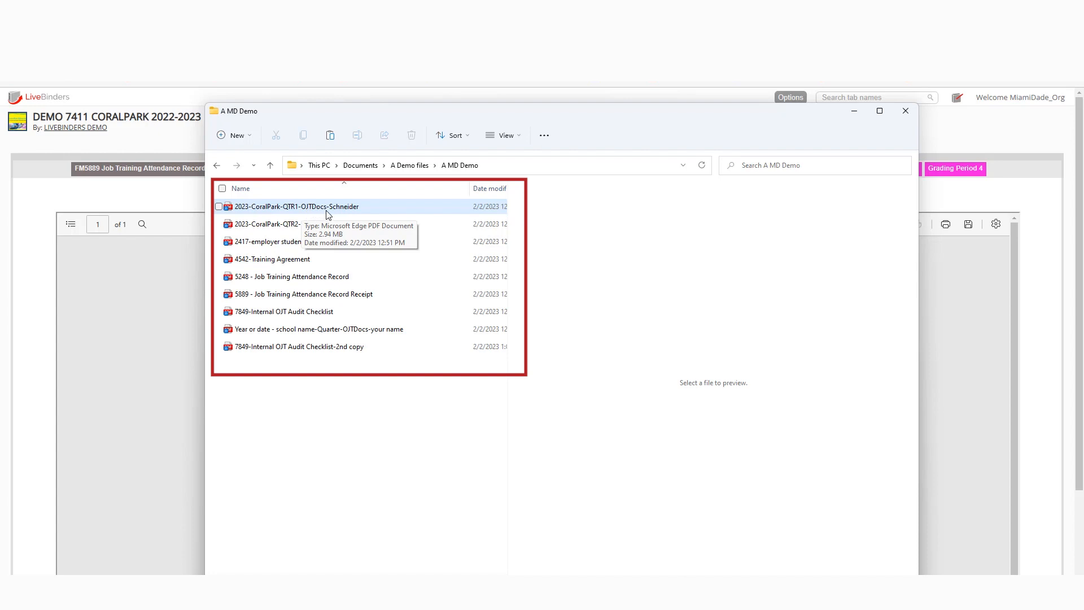
pyautogui.click(296, 206)
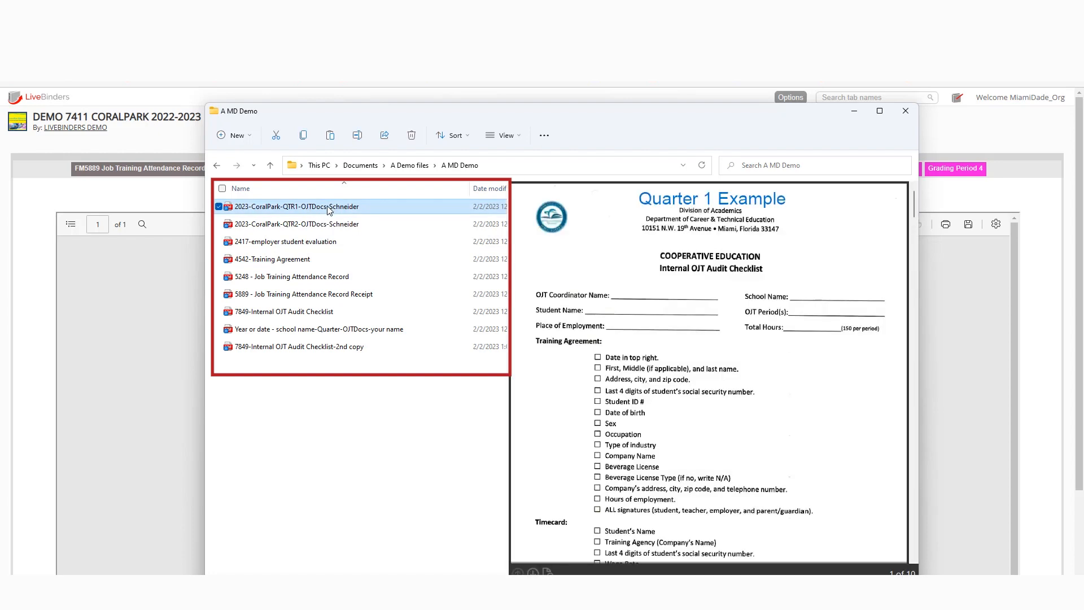
pyautogui.doubleClick(296, 206)
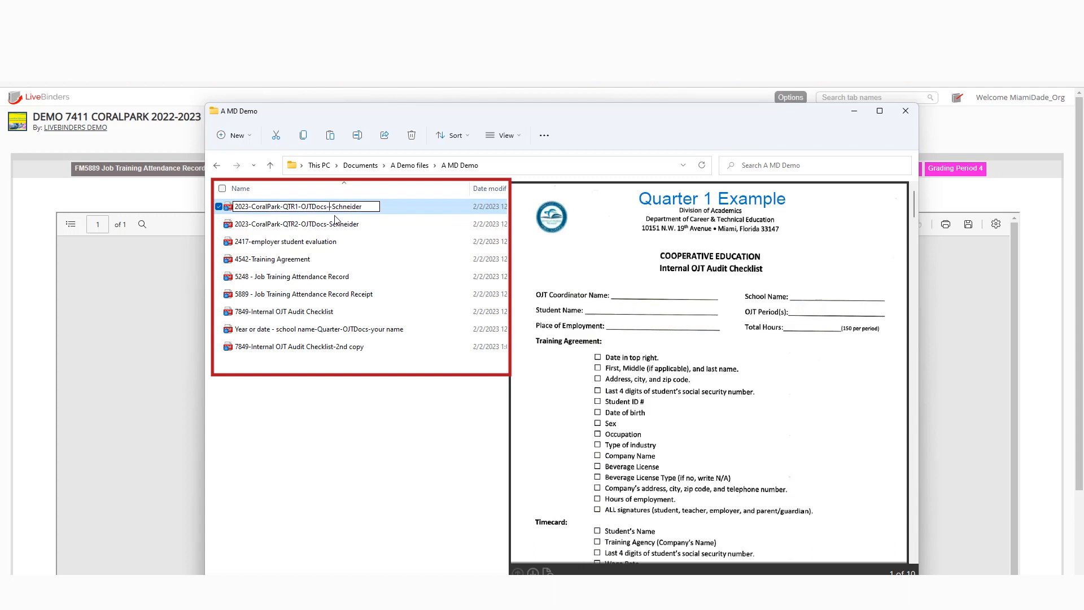
pyautogui.write('StudeS')
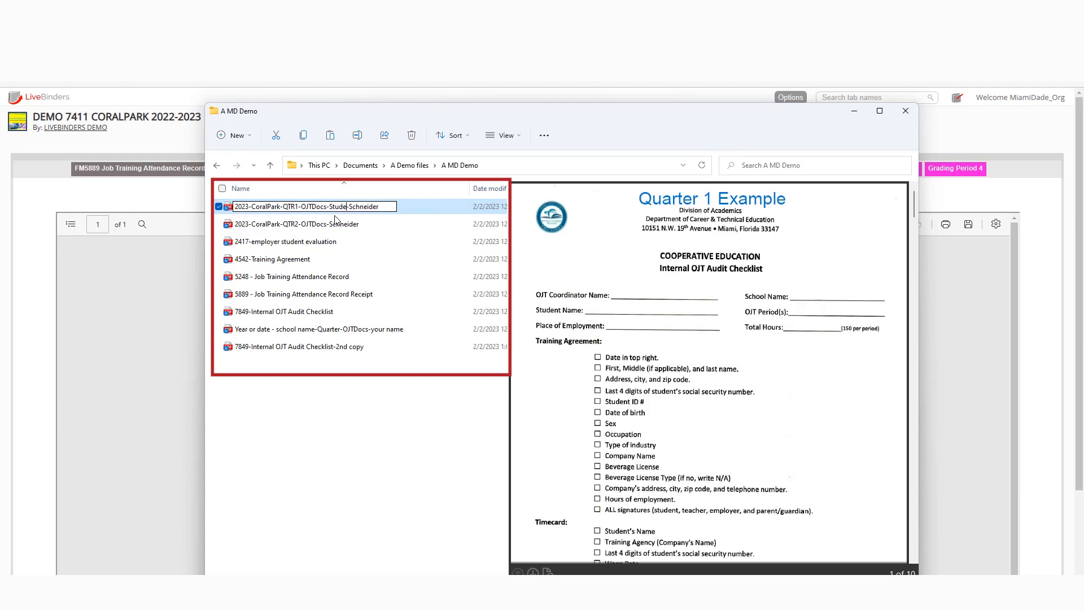